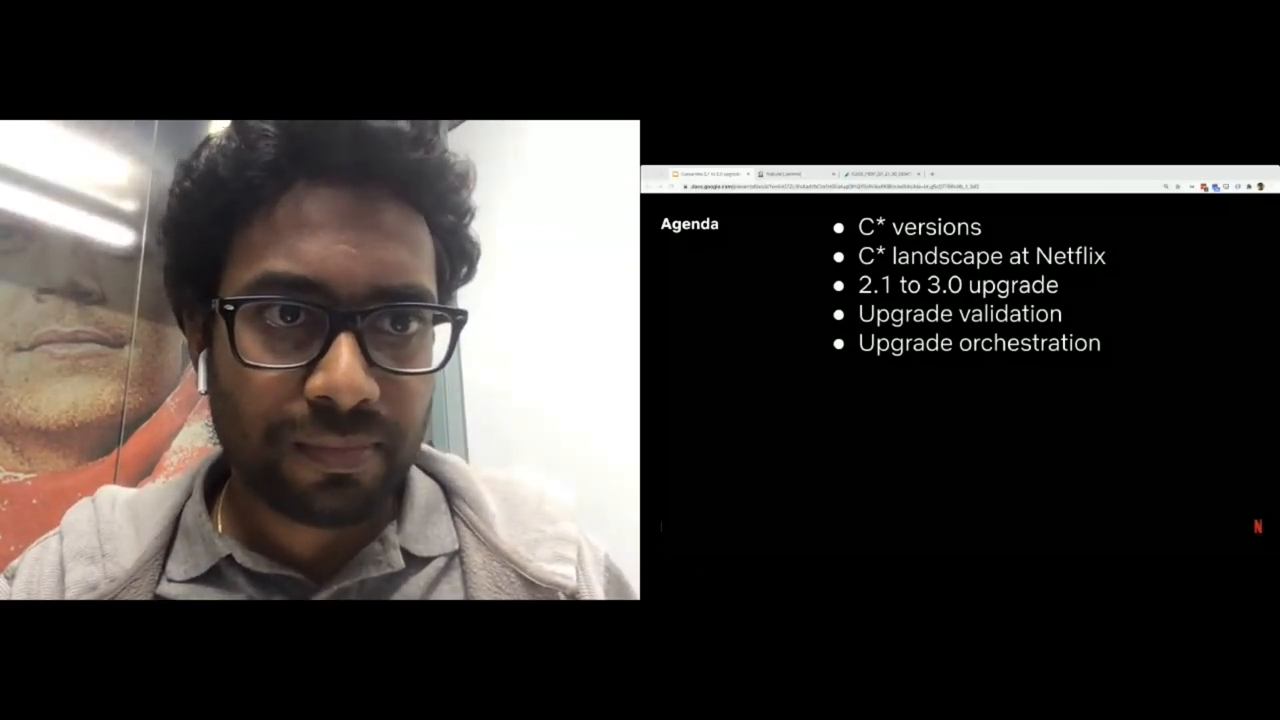
Check APP_LABEL and VIRTUAL_ENV and rebuild the cassandra-30-upgrade-demo job
{"action": "left_click", "coordinate": [790, 173]}
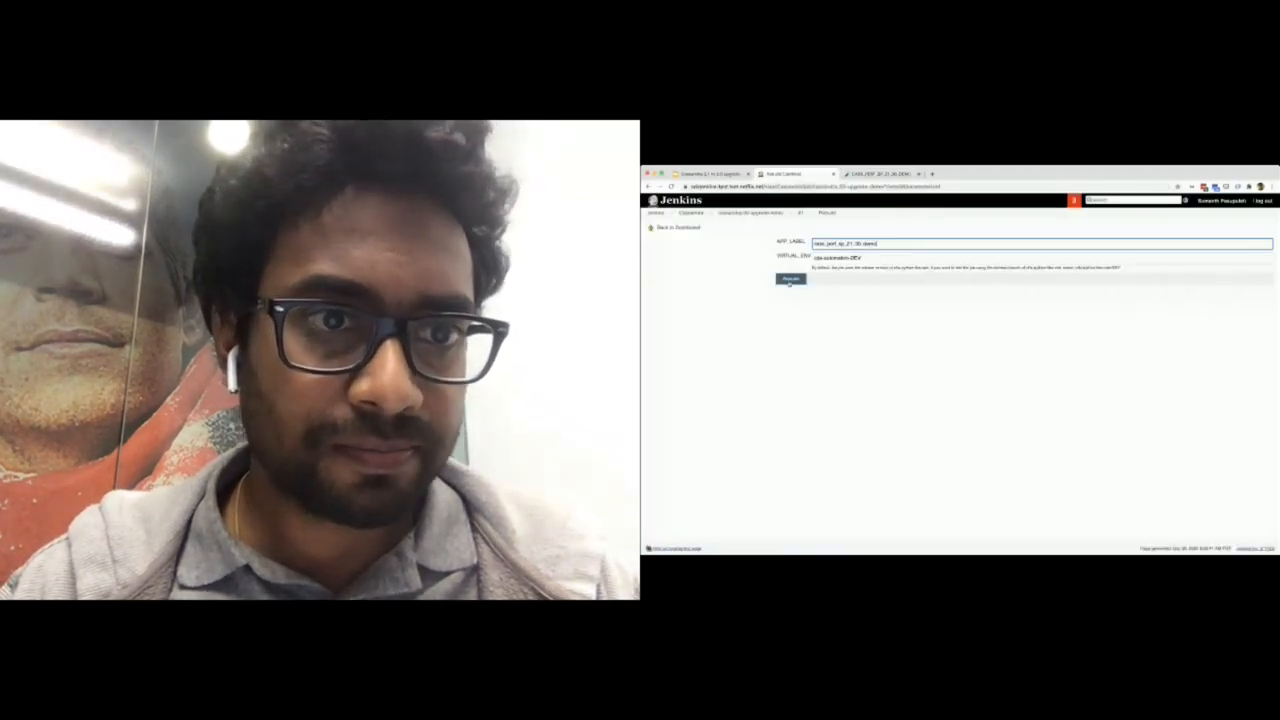
{"action": "left_click", "coordinate": [790, 279]}
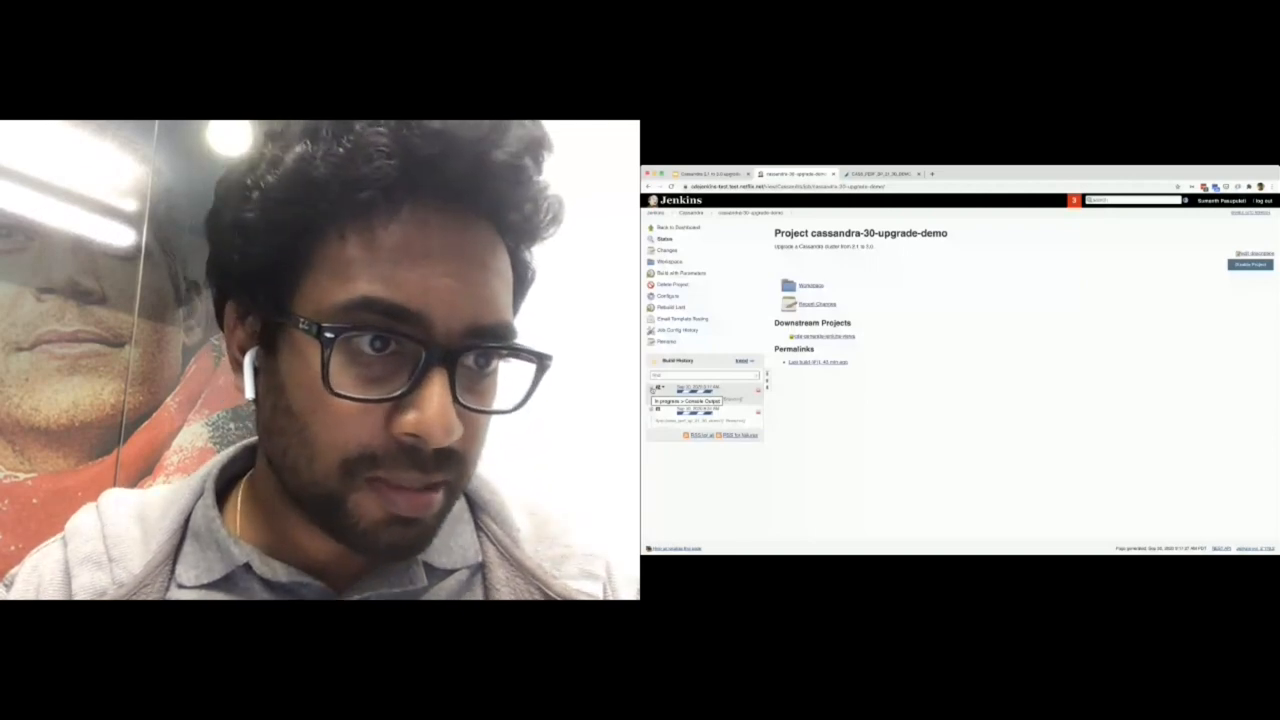
Open Console Output for the in-progress upgrade build
{"action": "left_click", "coordinate": [875, 173]}
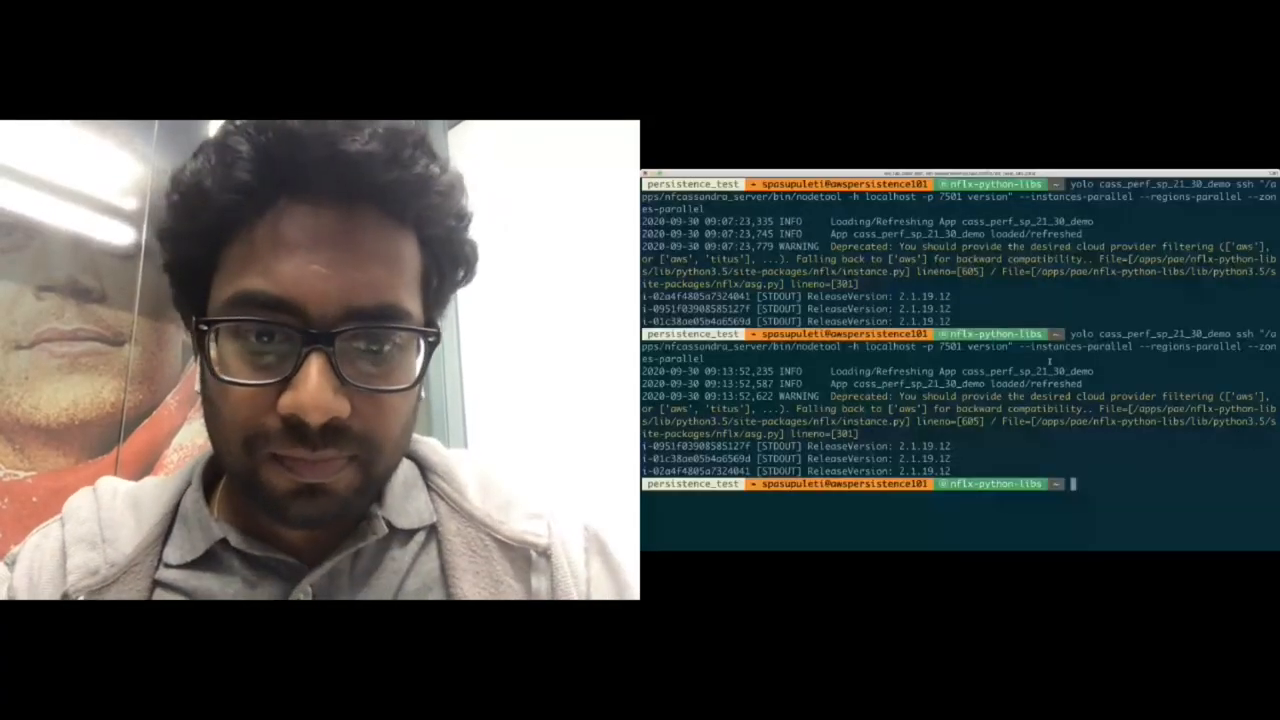
Clear the terminal after confirming all nodes report 2.1.19.12
{"action": "type", "text": "clear"}
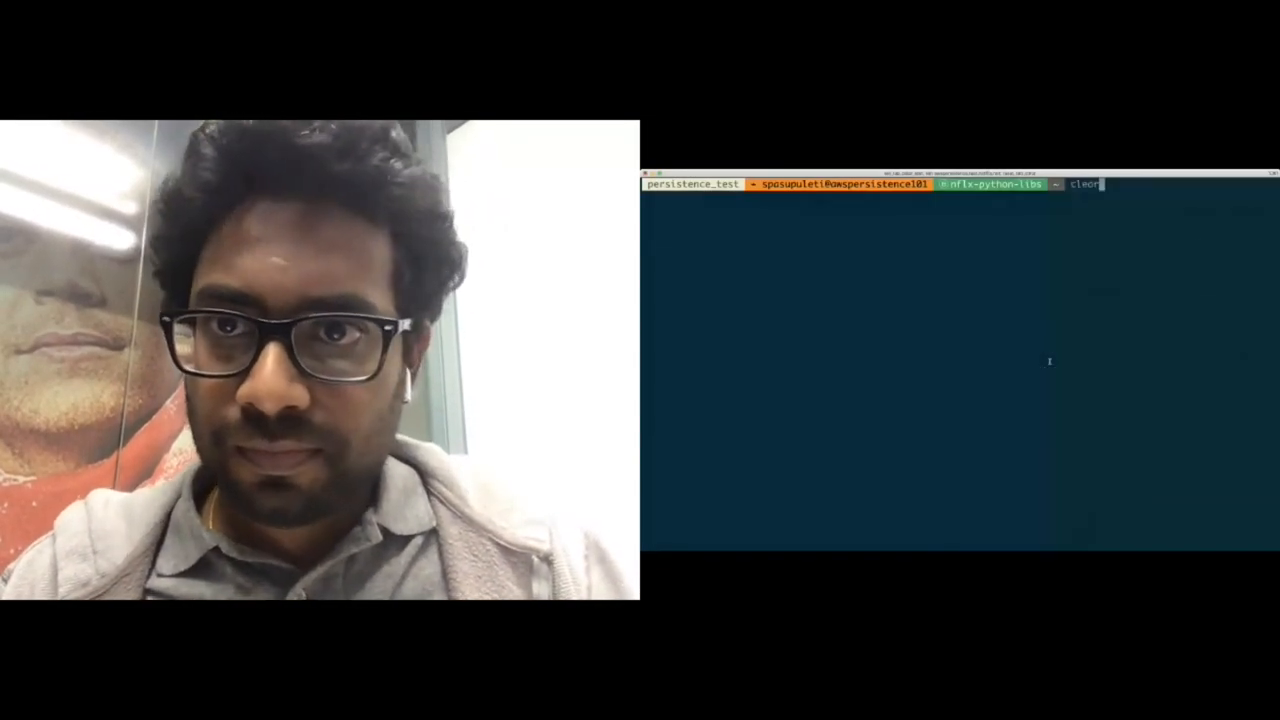
{"action": "key", "text": "Return"}
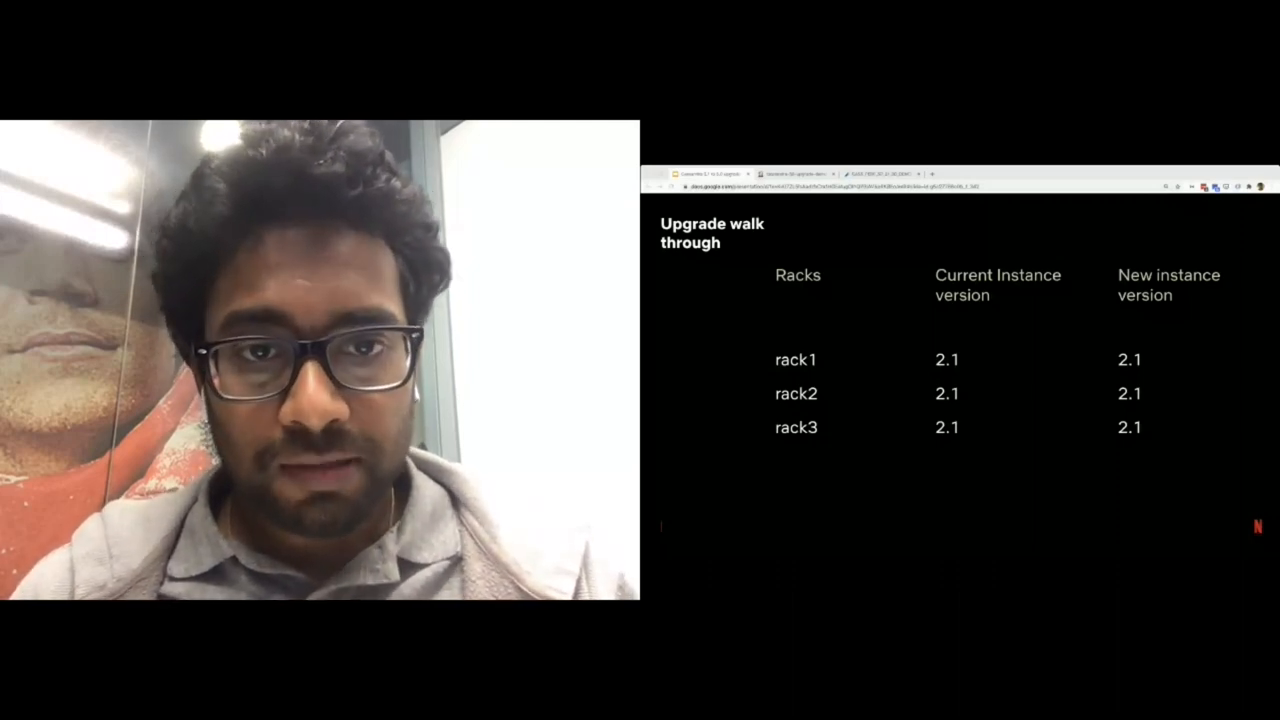
Play the animation showing rack1's current version 2.1 → 3.0 with 'Upgrade rack1'
{"action": "left_click", "coordinate": [947, 359]}
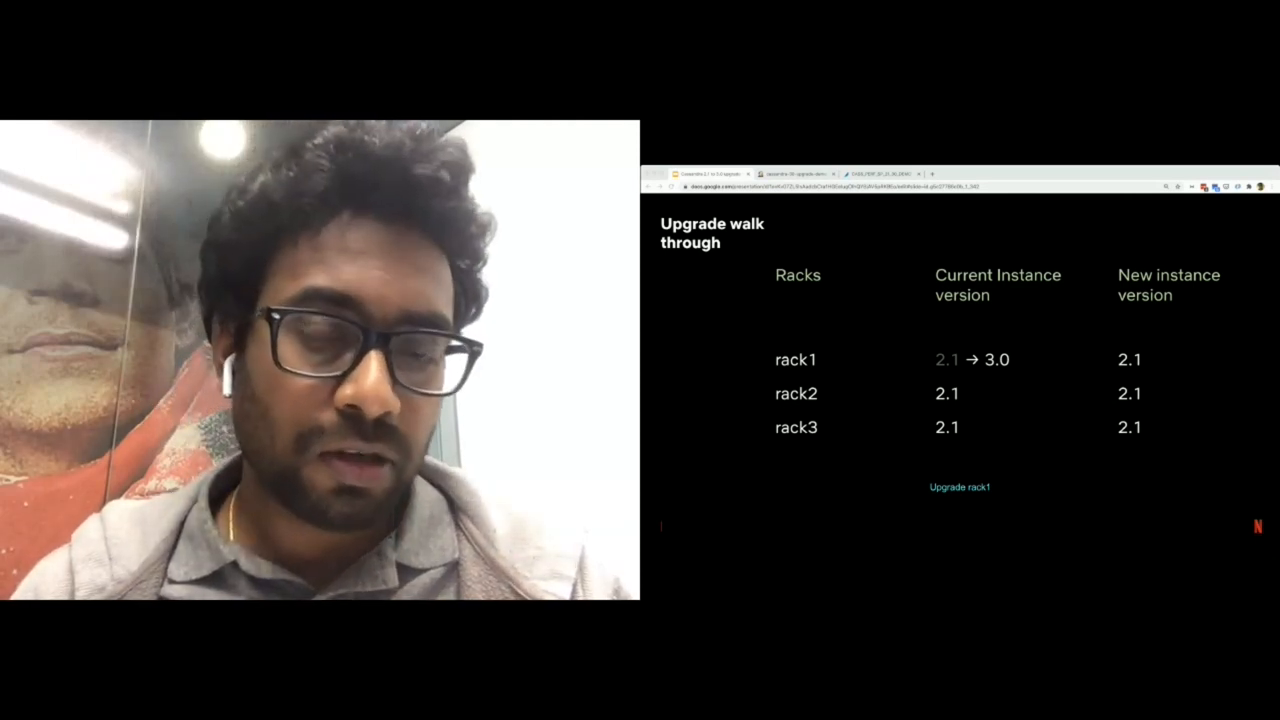
{"action": "left_click", "coordinate": [958, 487]}
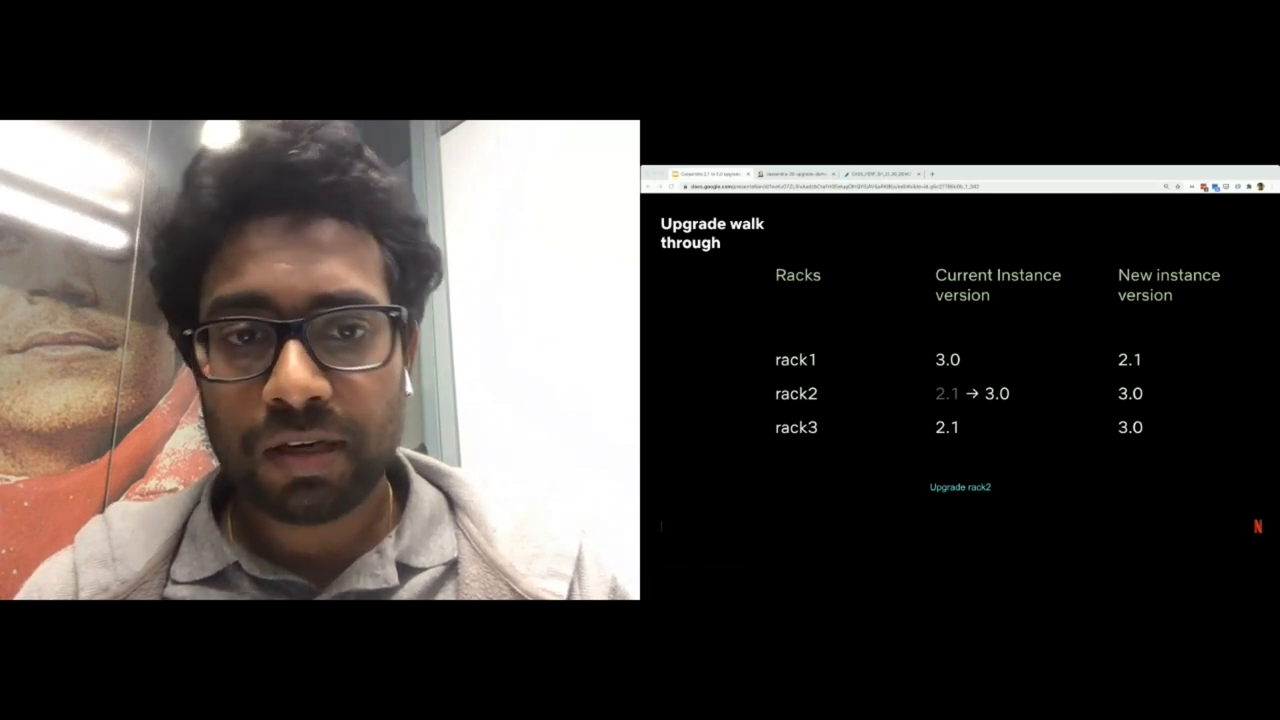
Advance to 'Change new instance version for rack1 to 3.0'
{"action": "left_click", "coordinate": [959, 487]}
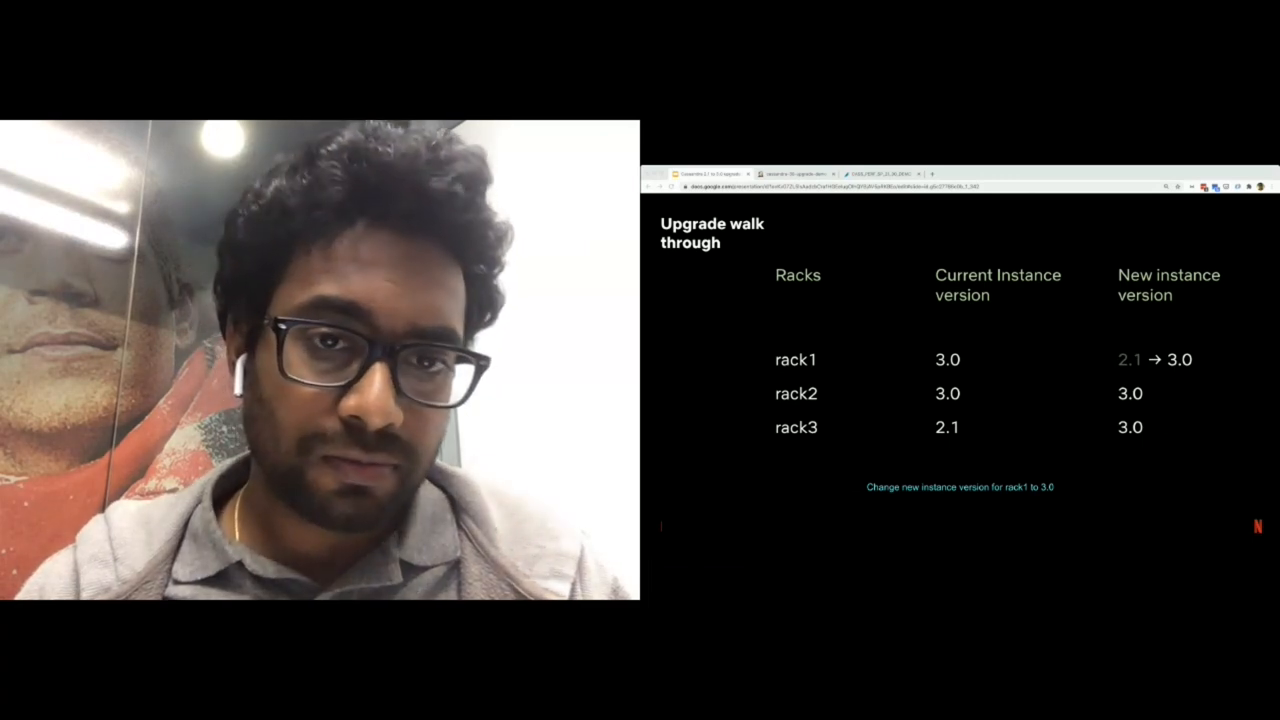
{"action": "left_click", "coordinate": [959, 487]}
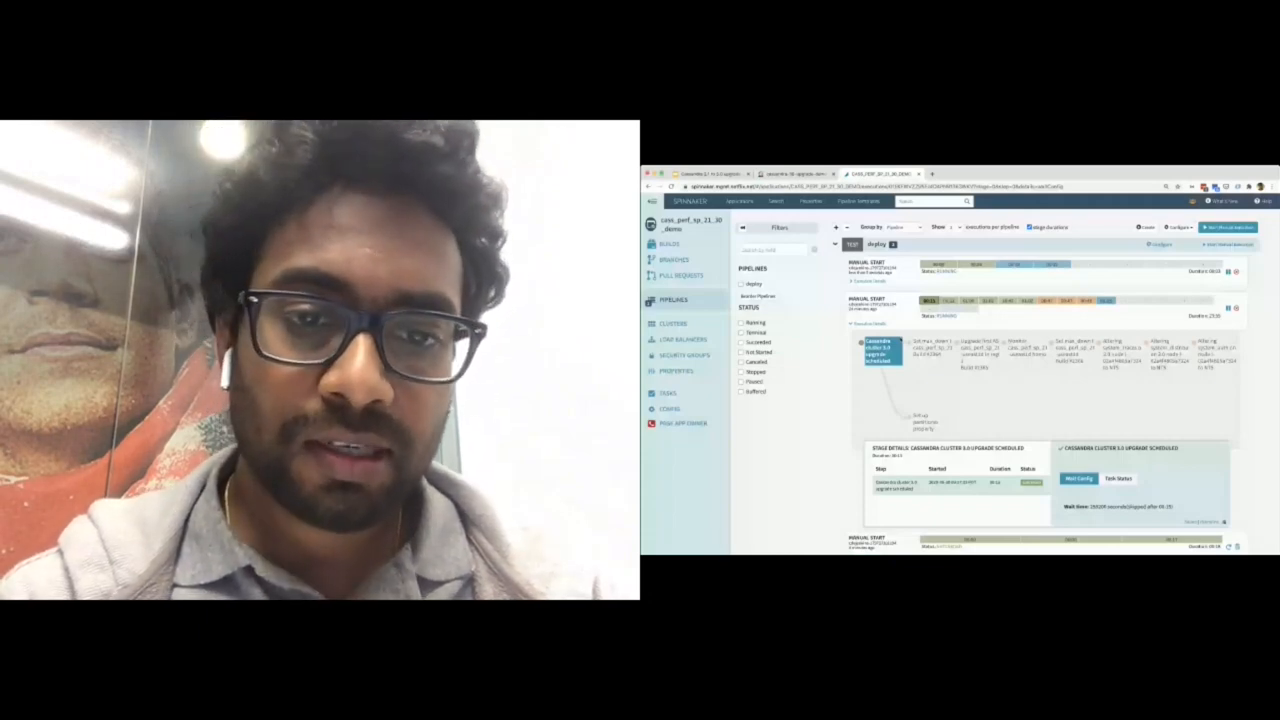
View the system_auth, ASG launch-image, third ASG upgrade and upgrade-complete stage details
{"action": "left_click", "coordinate": [925, 420]}
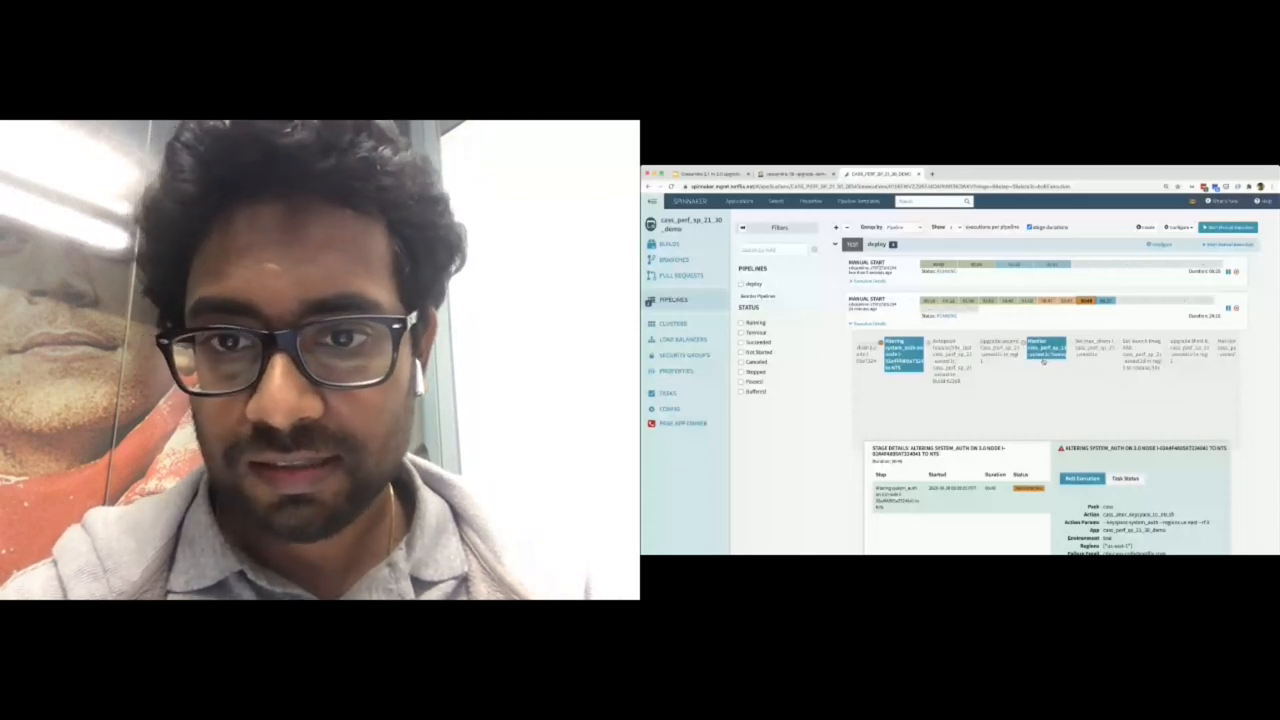
{"action": "left_click", "coordinate": [1025, 352]}
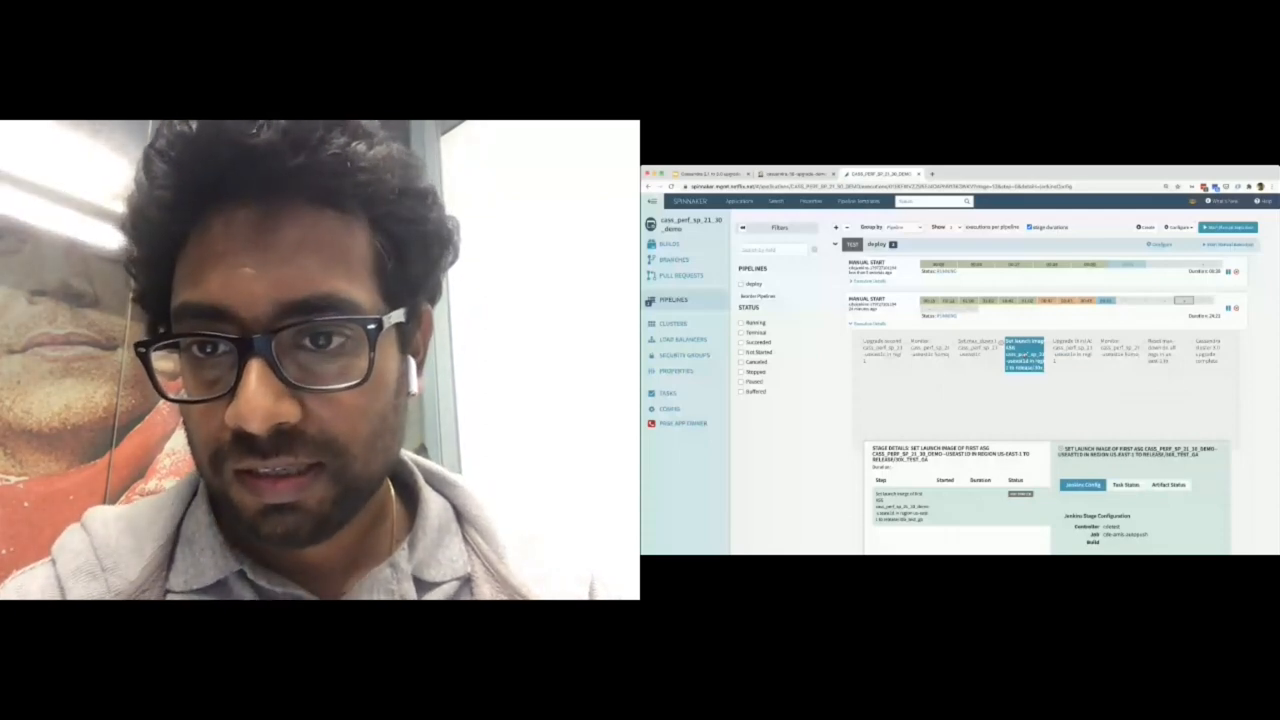
{"action": "left_click", "coordinate": [1070, 357]}
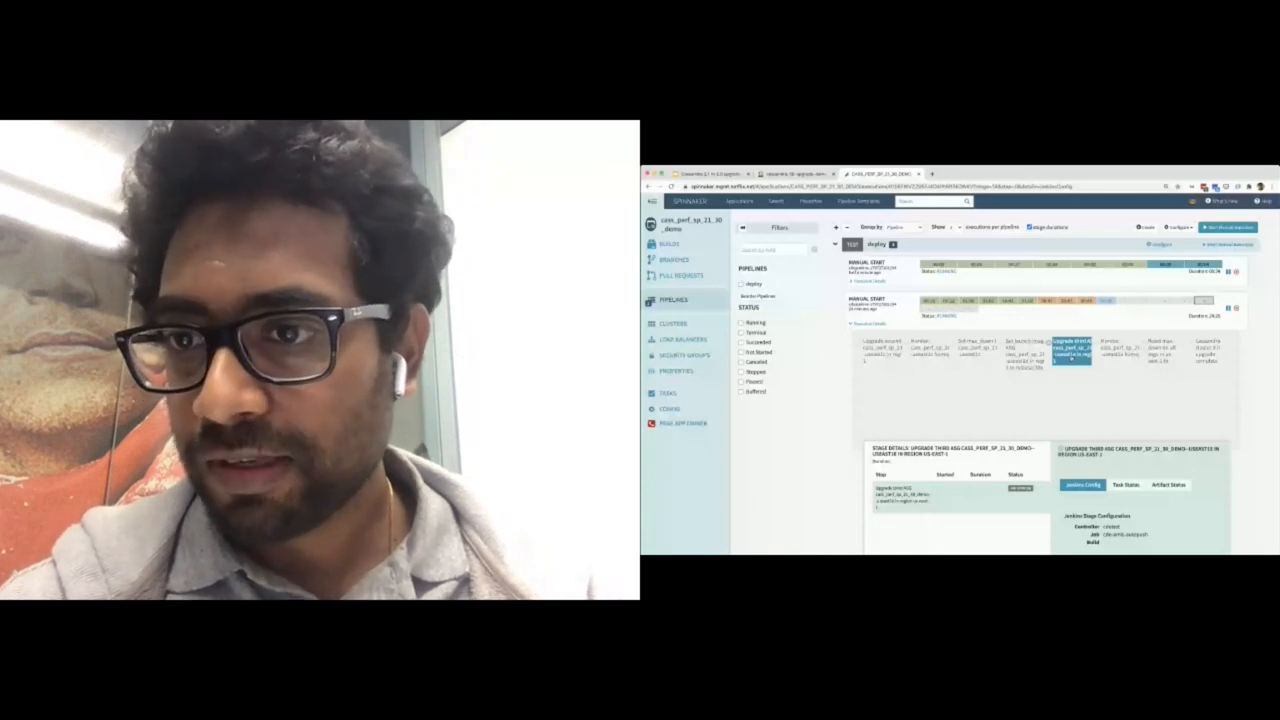
{"action": "left_click", "coordinate": [1210, 350]}
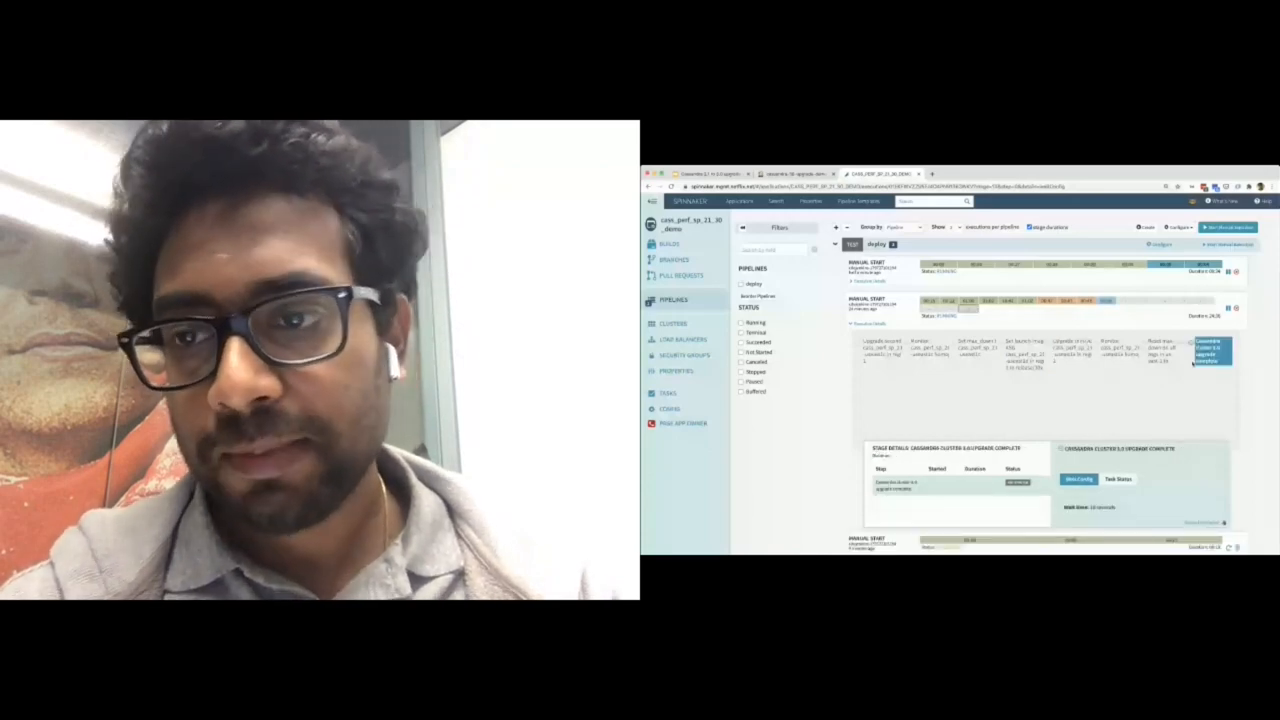